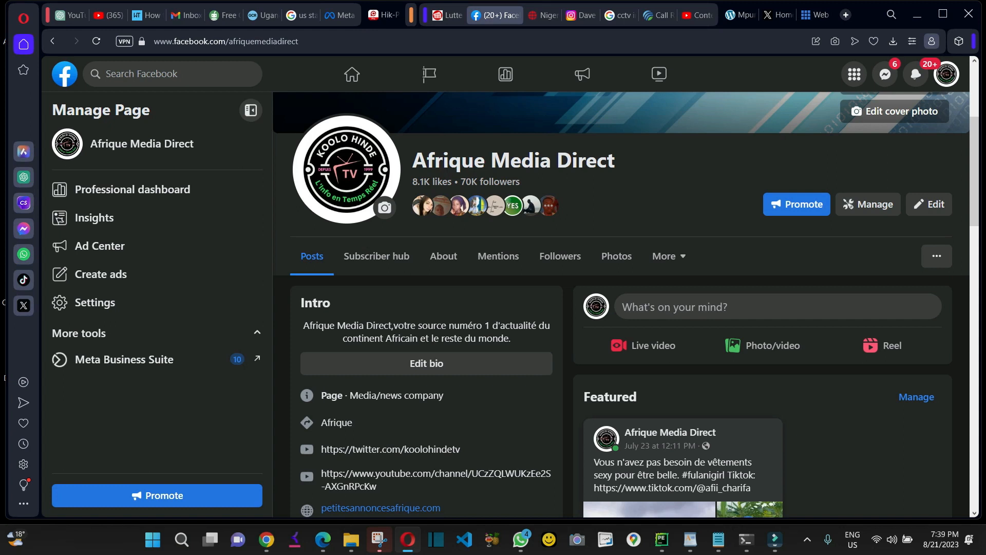
pyautogui.moveTo(968, 292)
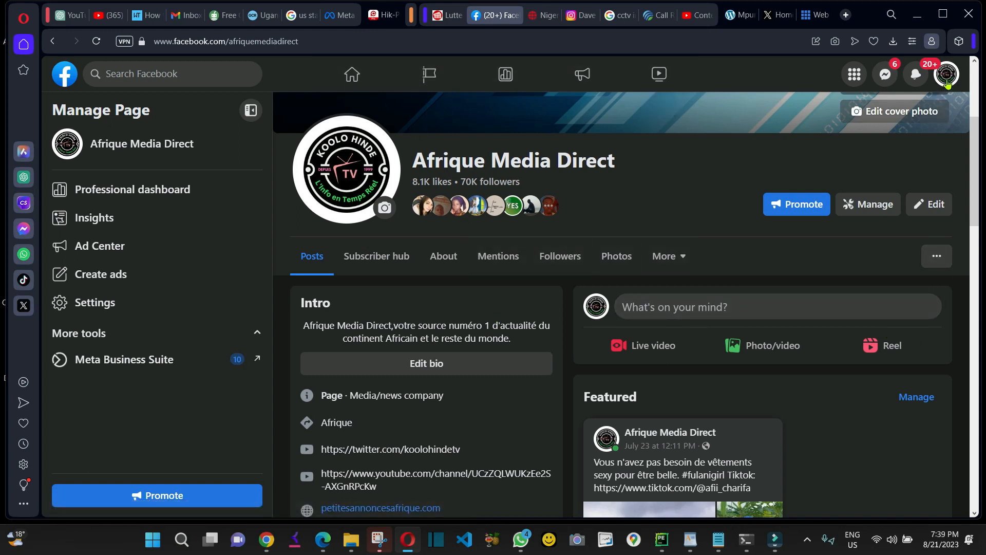
# - Switch to the Afrique Media Direct page profile and show its Followers list
pyautogui.click(946, 74)
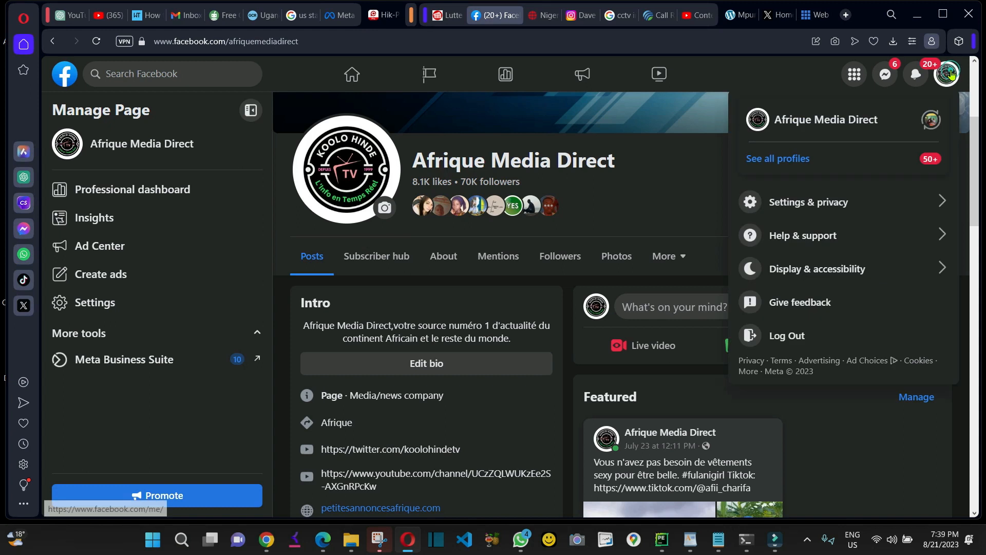
pyautogui.moveTo(946, 74)
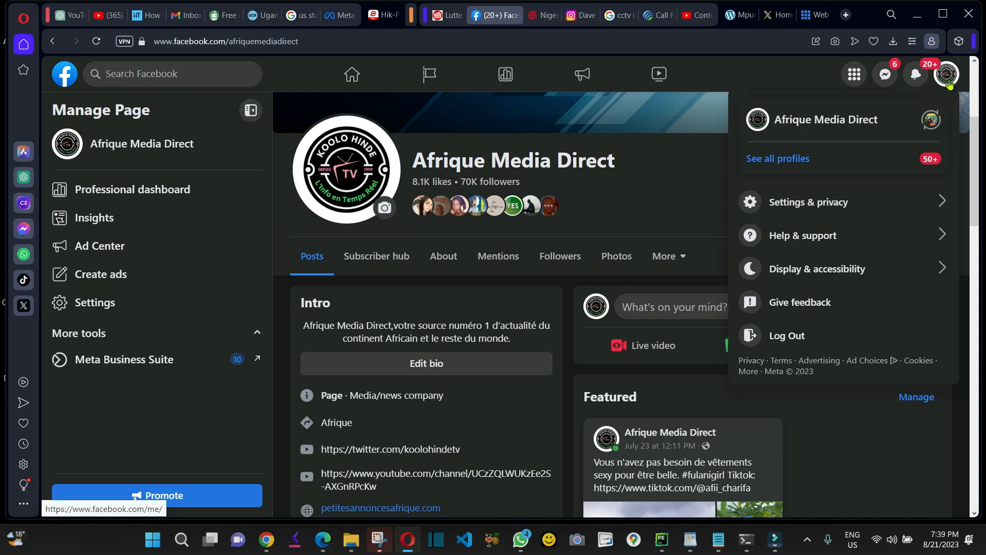
pyautogui.moveTo(945, 74)
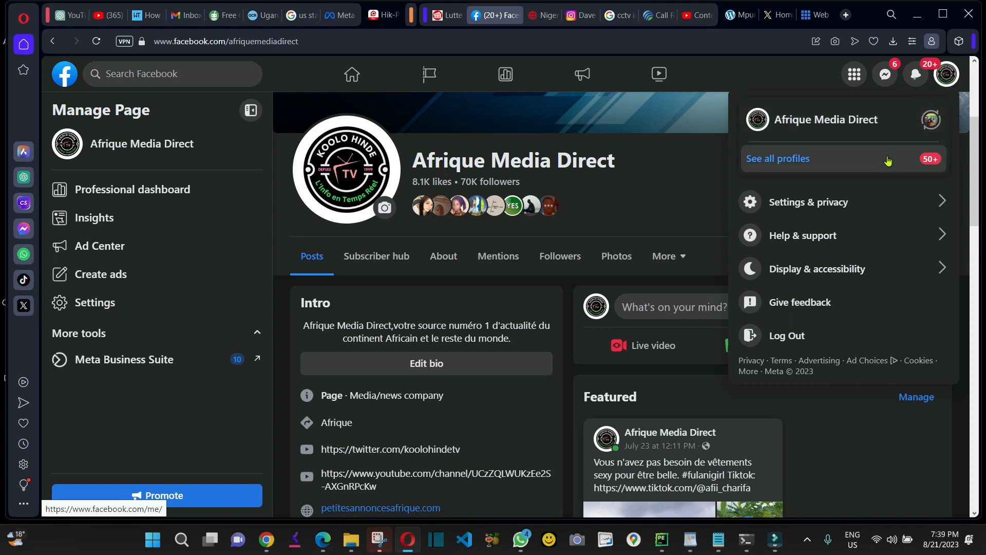
pyautogui.click(778, 158)
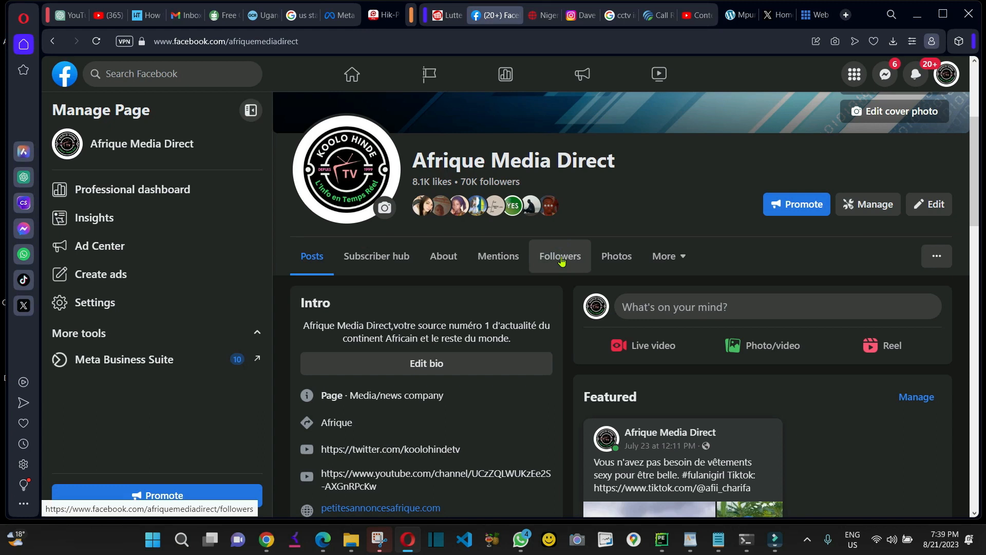
pyautogui.moveTo(559, 262)
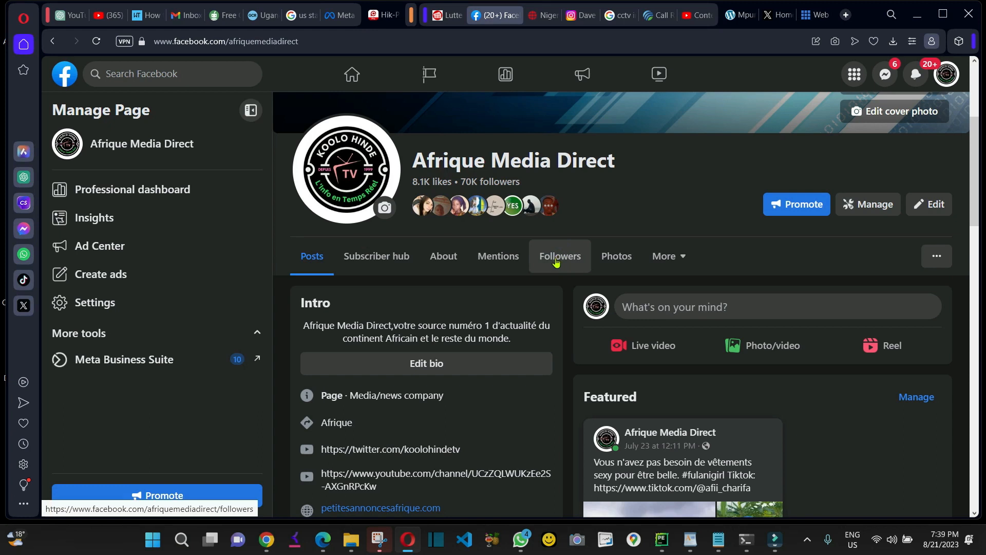
pyautogui.moveTo(422, 206)
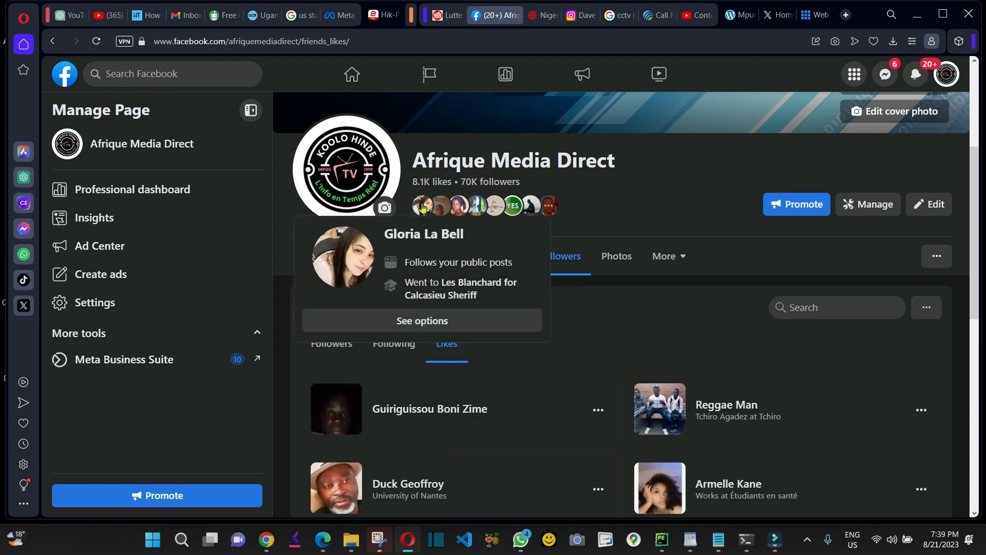
pyautogui.moveTo(475, 234)
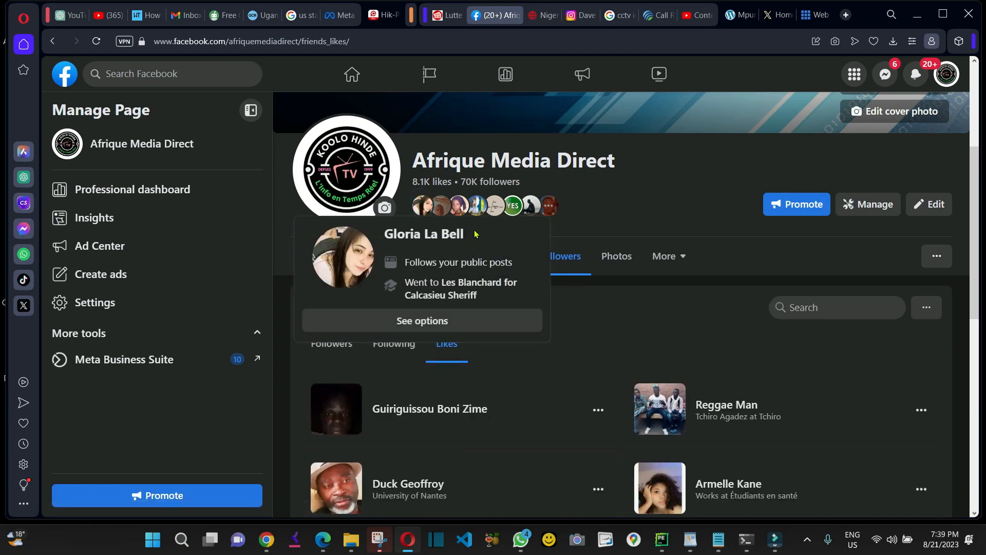
pyautogui.doubleClick(424, 233)
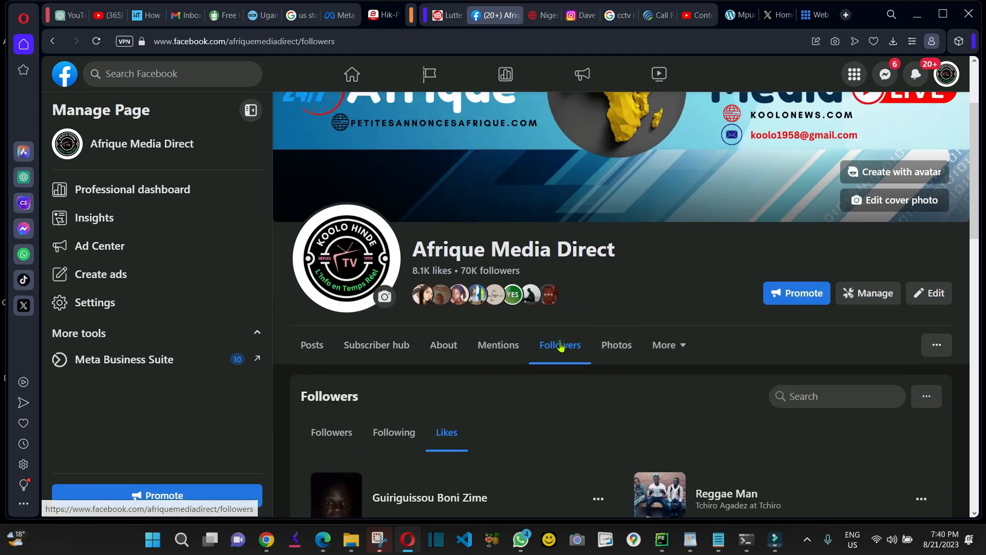
pyautogui.scroll(-3)
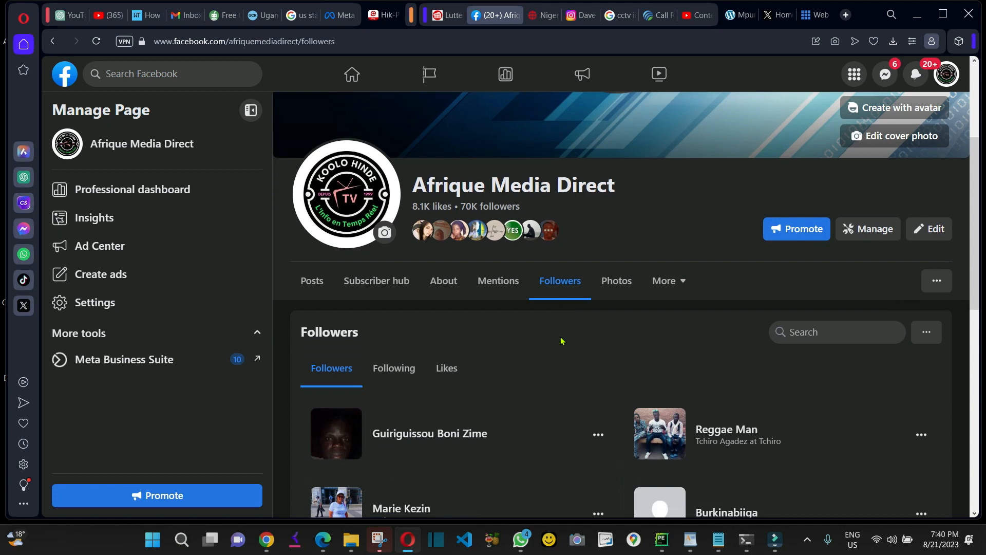
pyautogui.moveTo(560, 285)
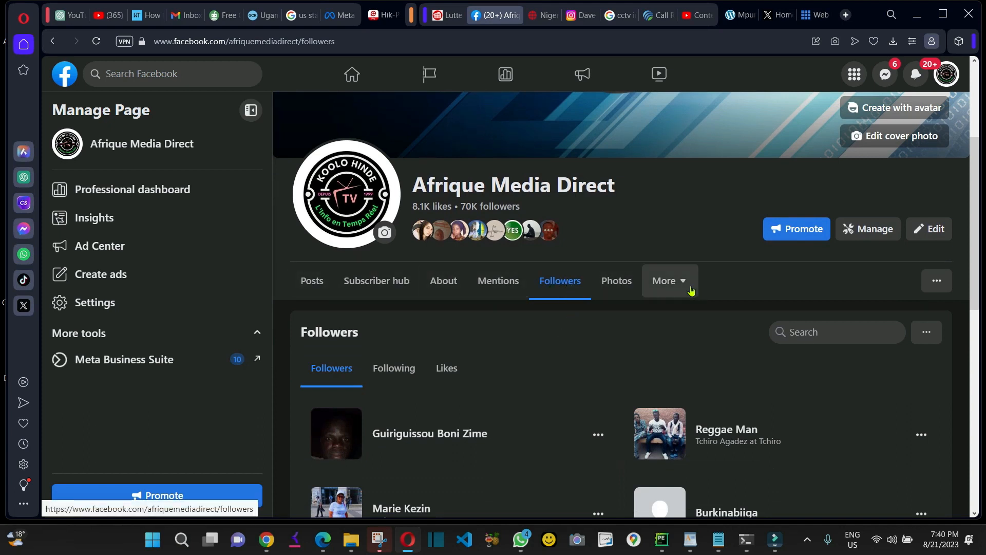
pyautogui.click(666, 280)
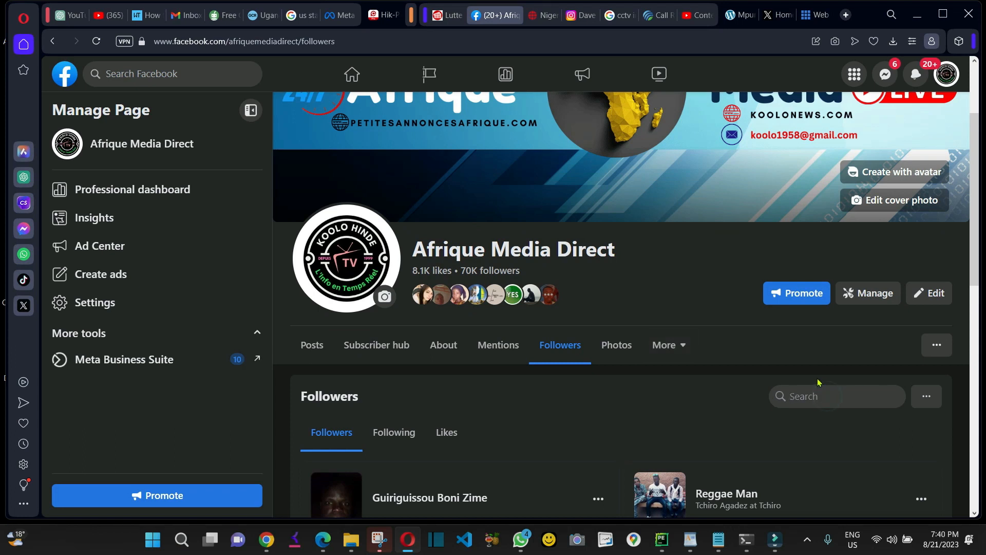
pyautogui.write('Fataki Mobwano')
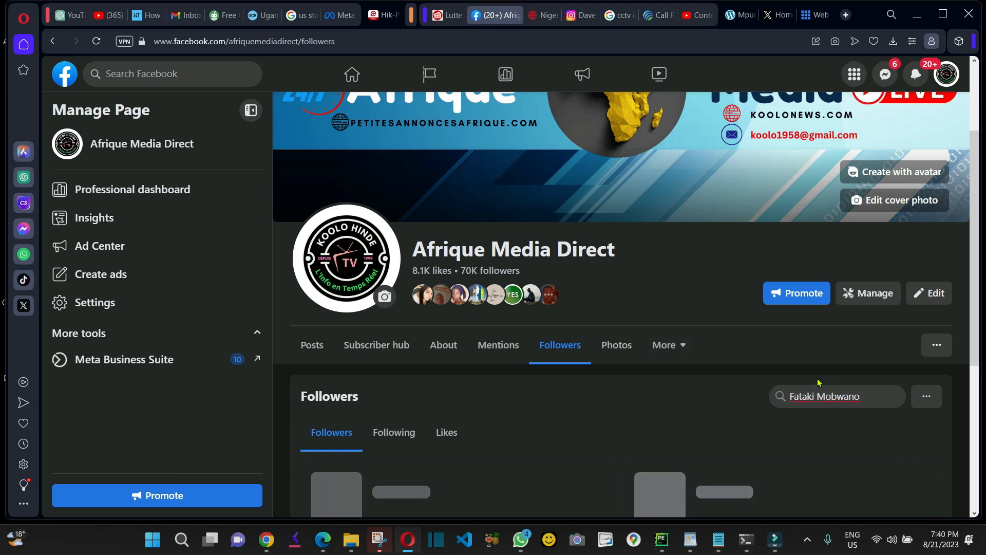
pyautogui.click(836, 397)
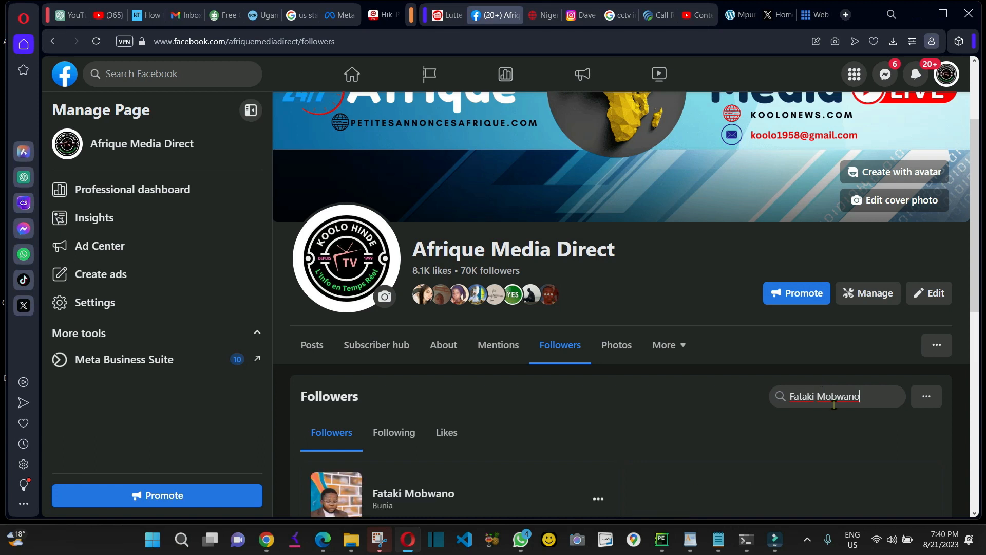
pyautogui.scroll(-3)
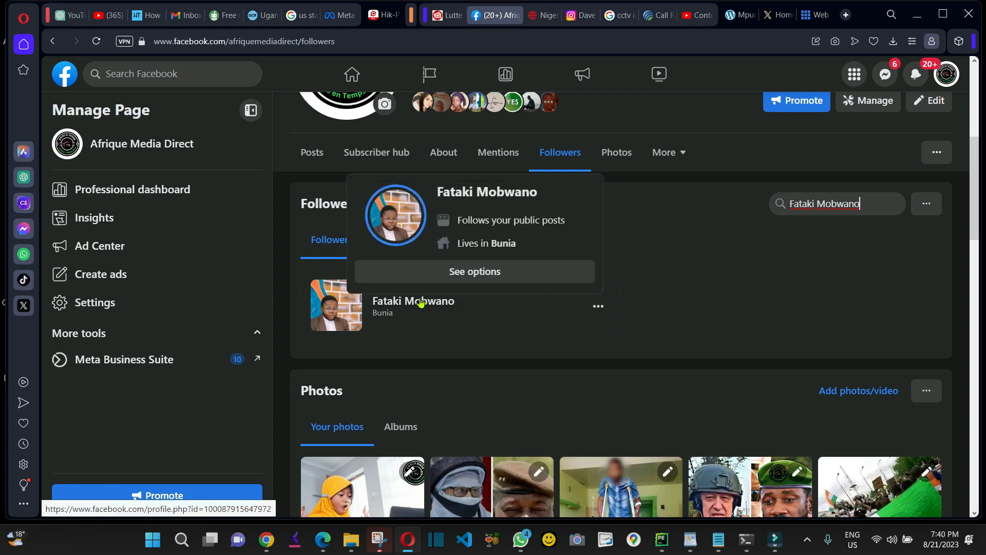
pyautogui.moveTo(430, 306)
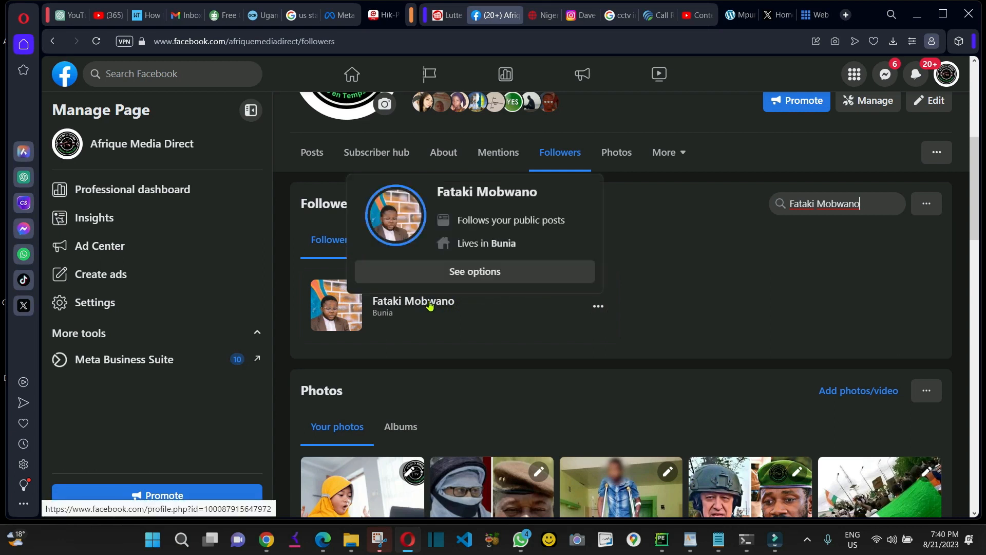
pyautogui.moveTo(593, 323)
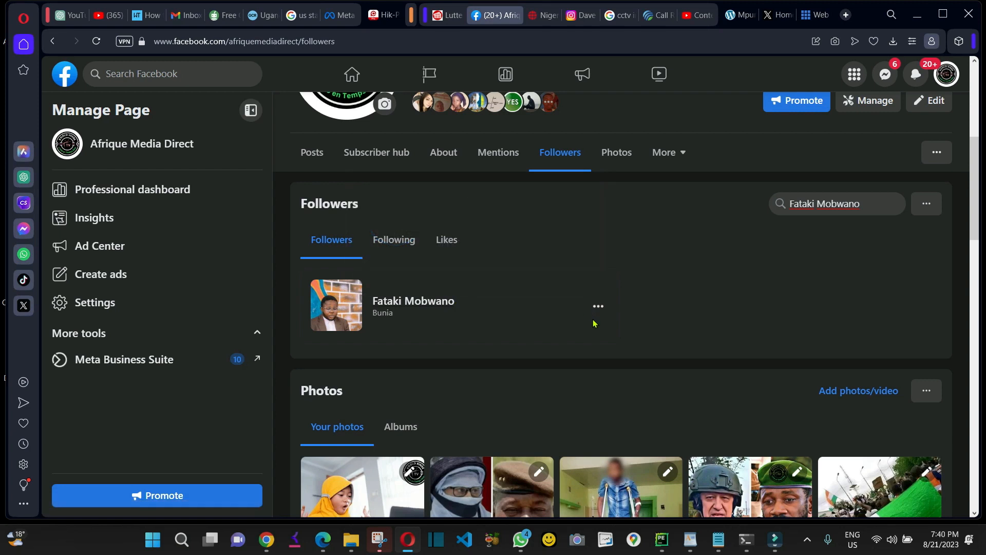
pyautogui.scroll(-3)
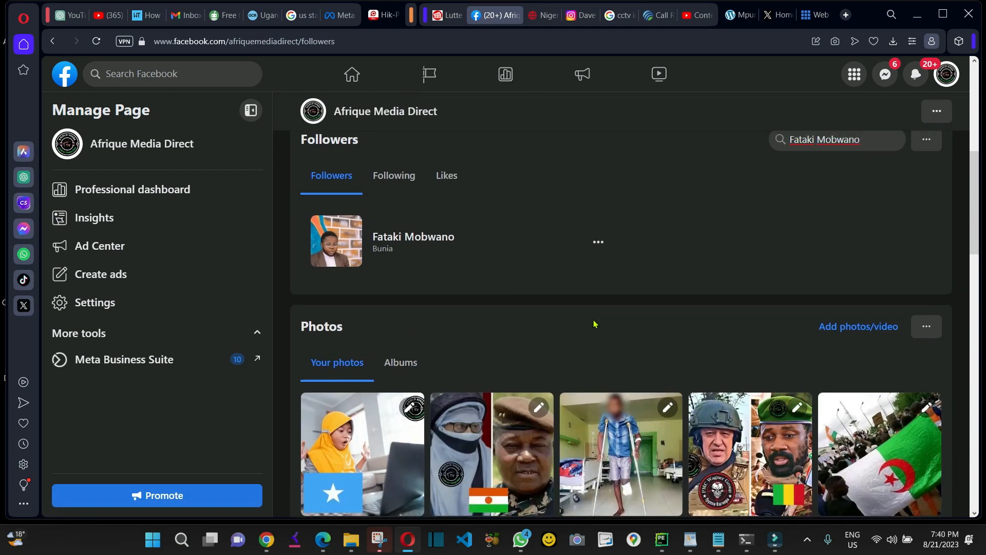
pyautogui.moveTo(504, 268)
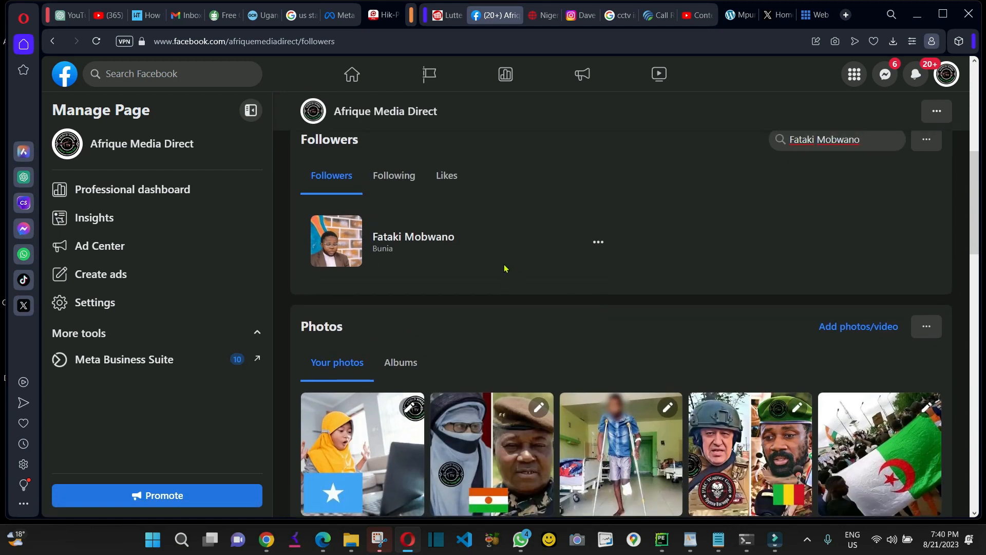
pyautogui.moveTo(585, 268)
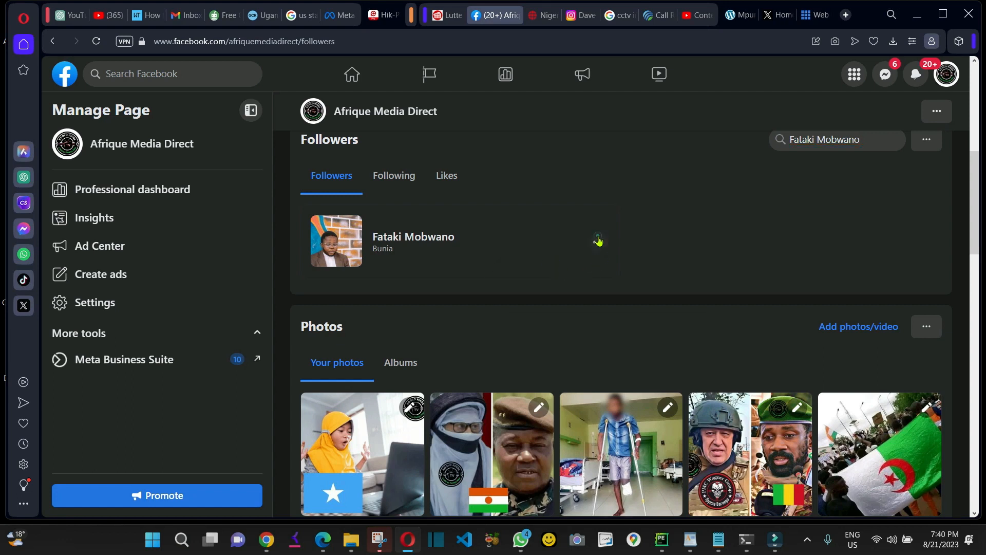
pyautogui.click(597, 241)
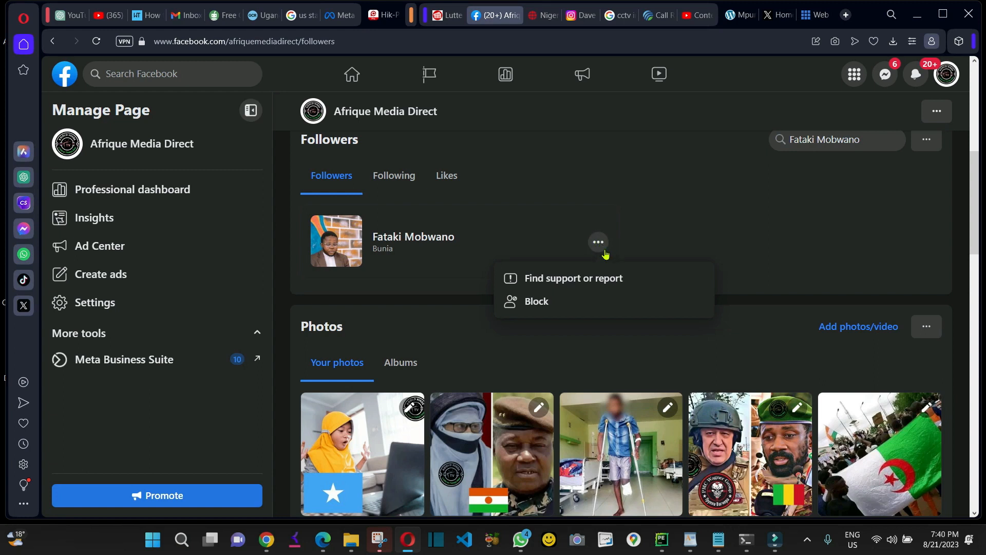
pyautogui.moveTo(537, 302)
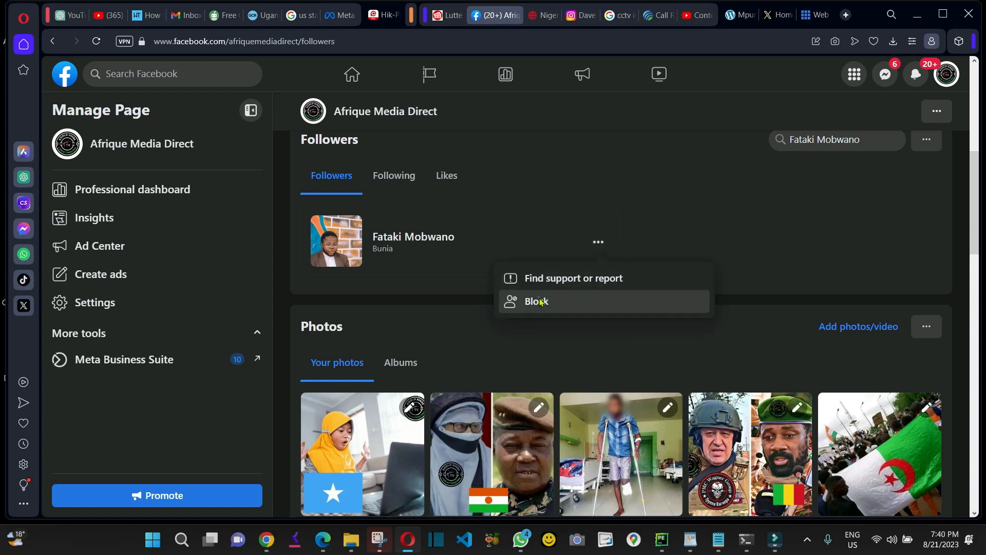
pyautogui.click(536, 301)
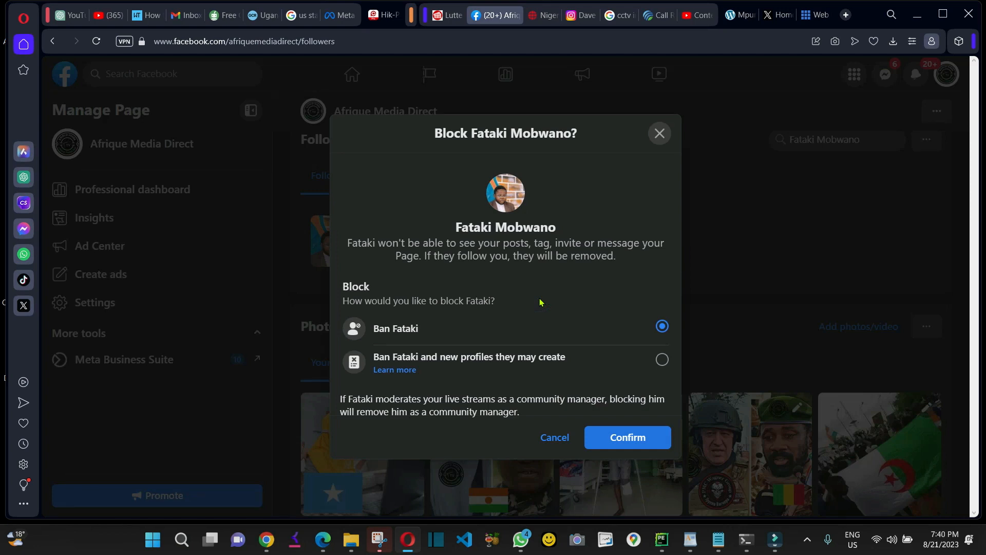
pyautogui.moveTo(361, 340)
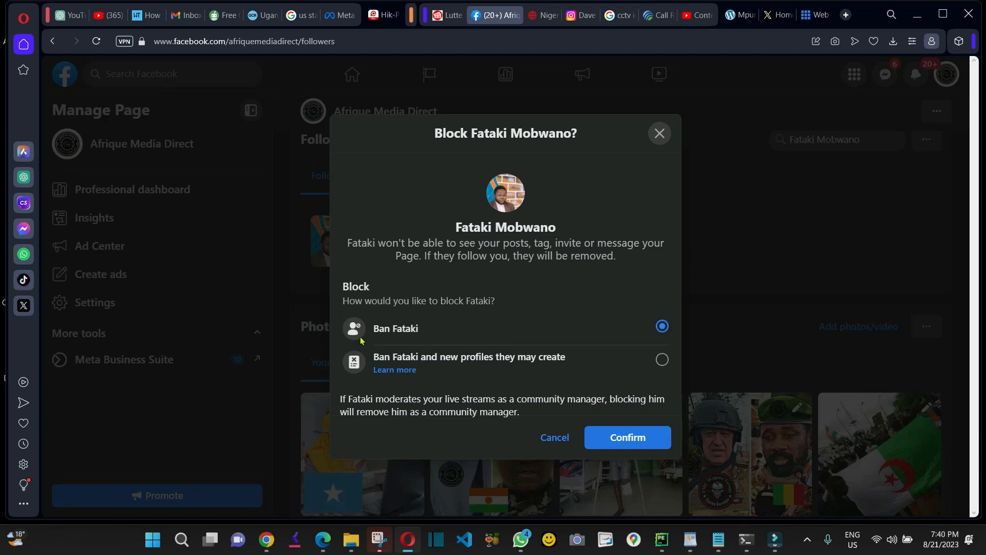
pyautogui.moveTo(537, 363)
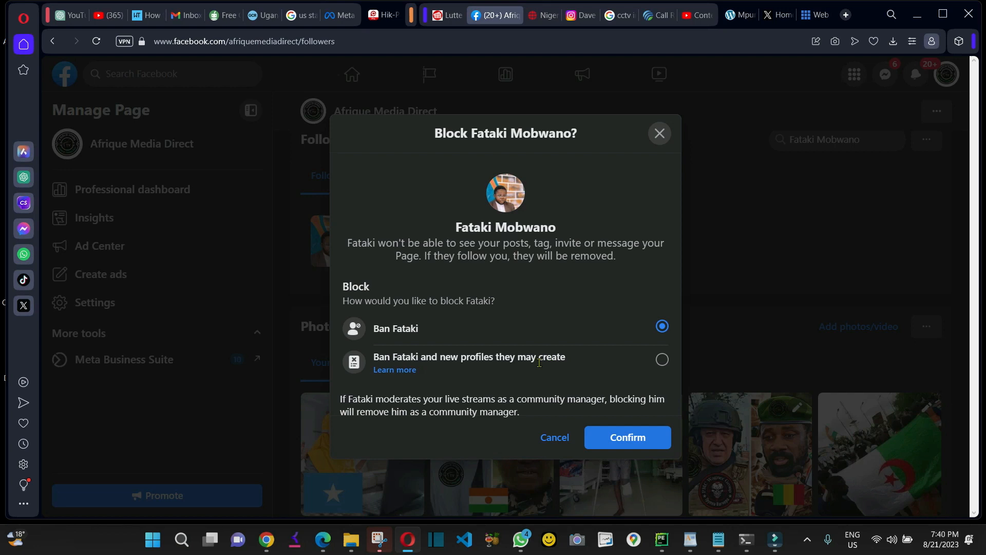
pyautogui.moveTo(443, 375)
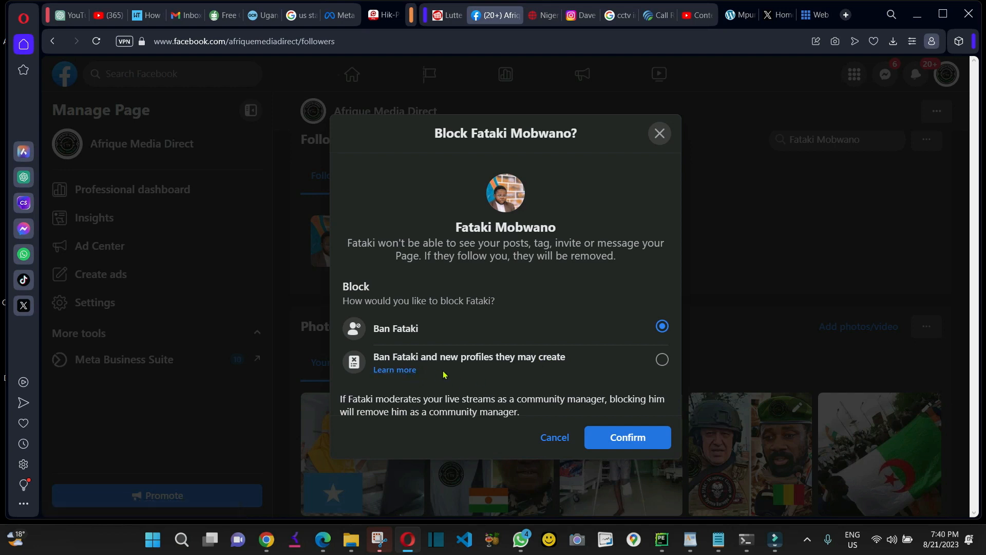
pyautogui.moveTo(640, 366)
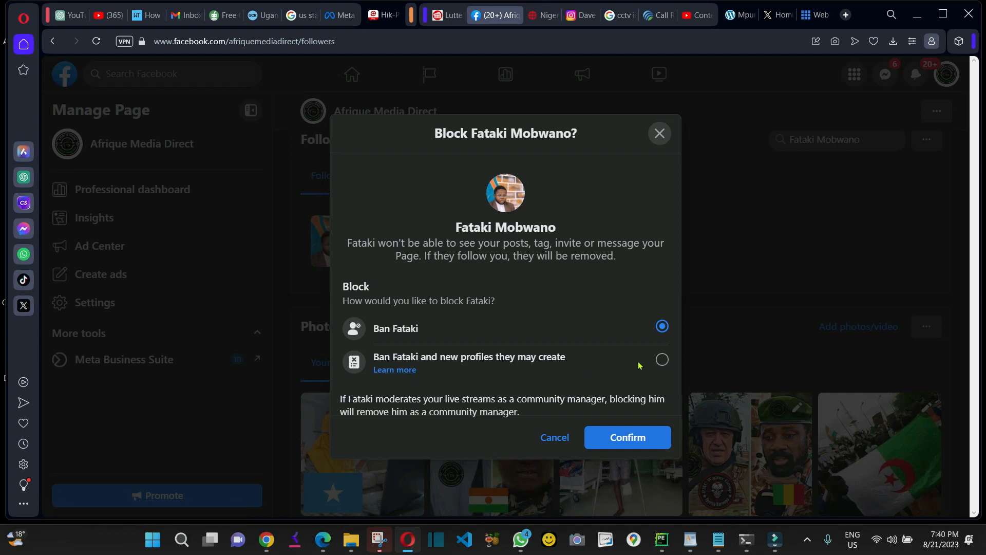
pyautogui.click(661, 359)
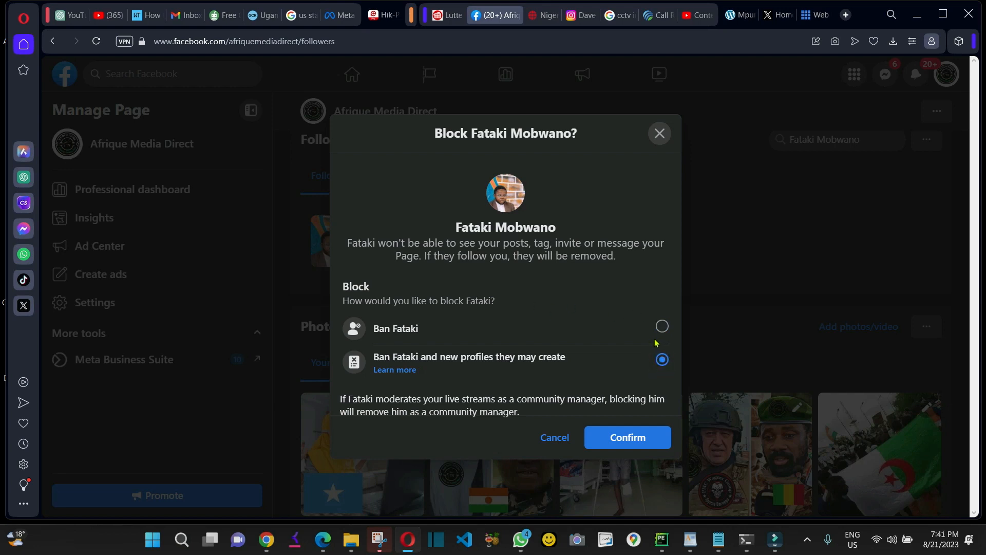
pyautogui.moveTo(627, 438)
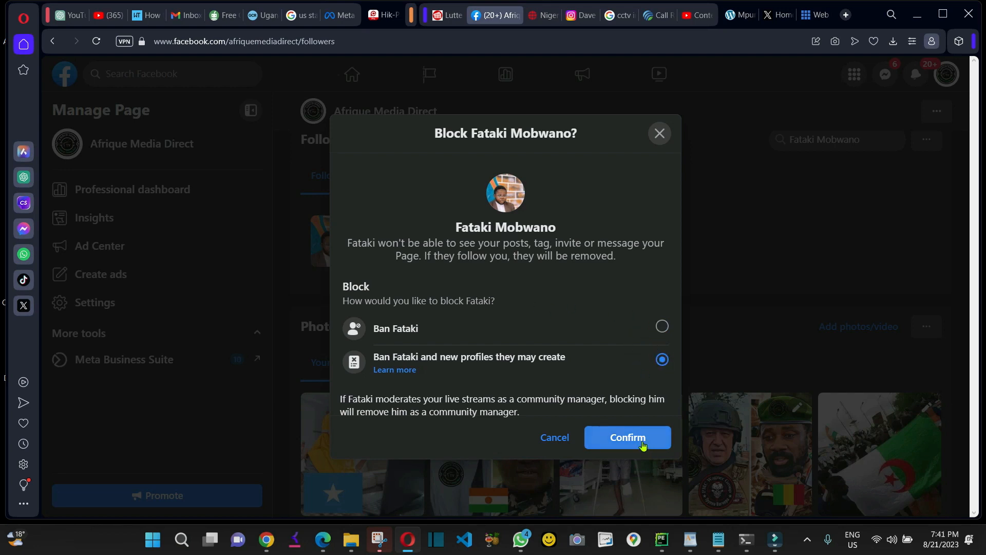
pyautogui.click(626, 438)
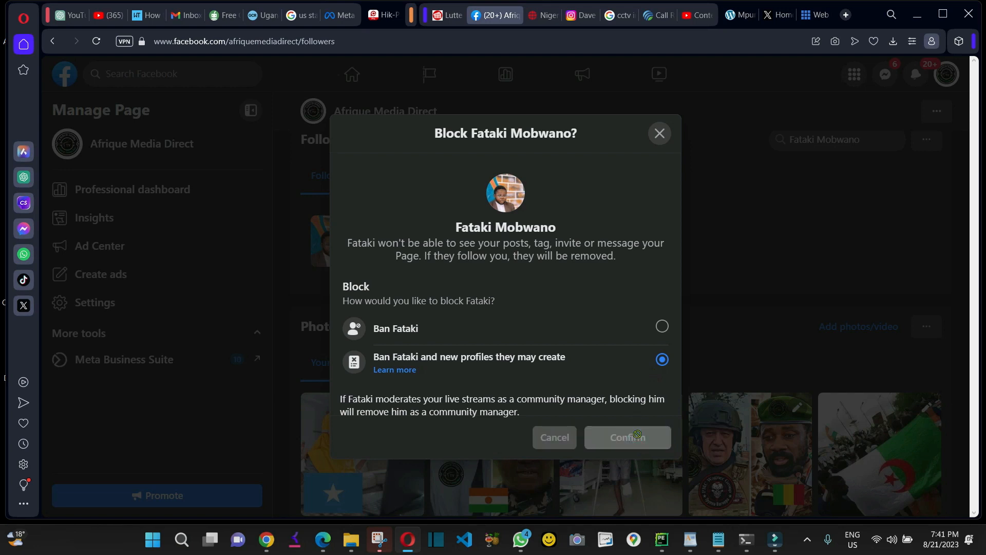
pyautogui.click(626, 438)
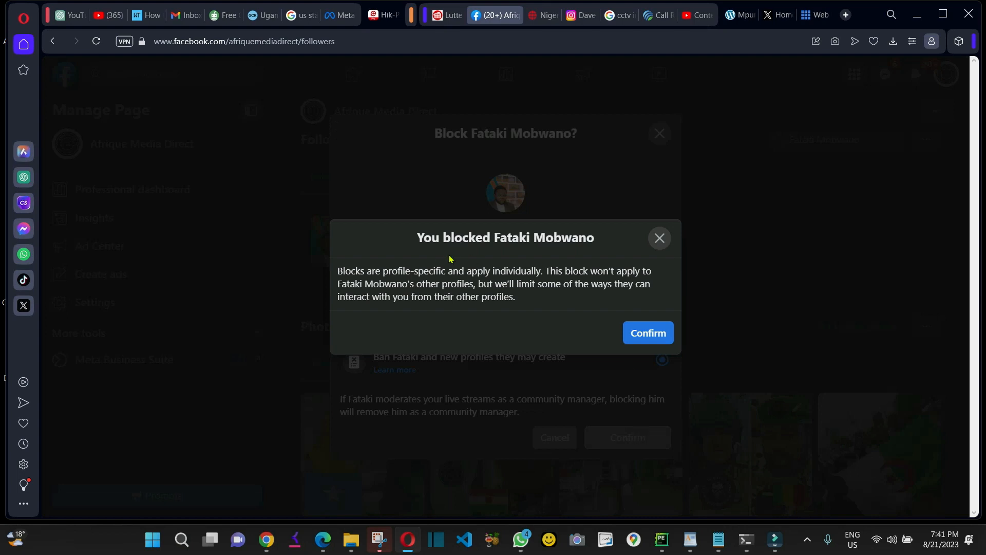
pyautogui.moveTo(602, 246)
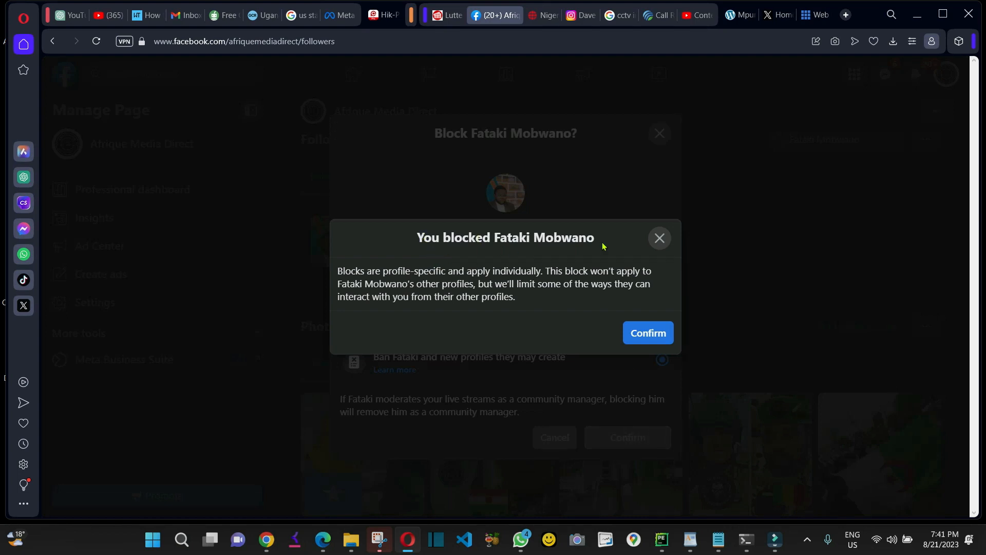
pyautogui.moveTo(708, 278)
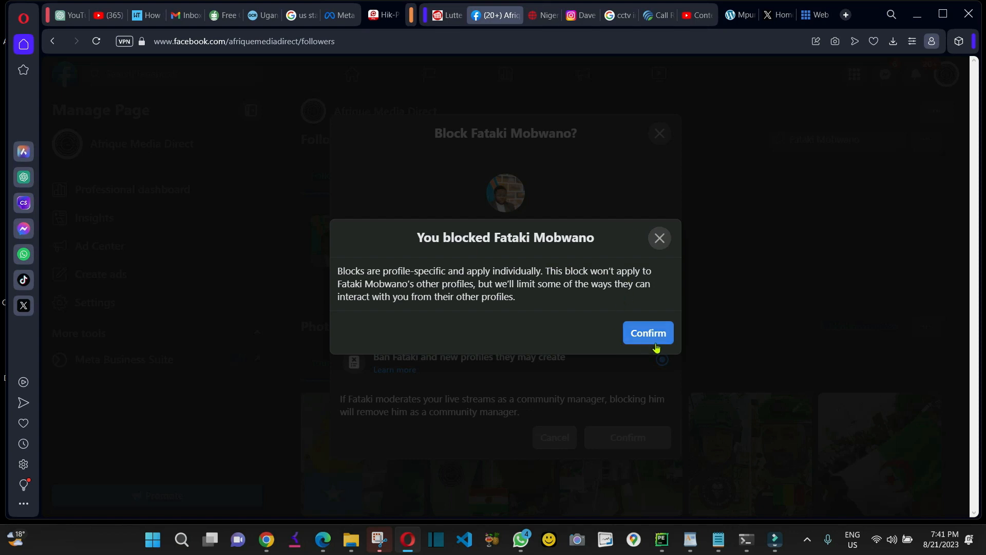
pyautogui.click(648, 333)
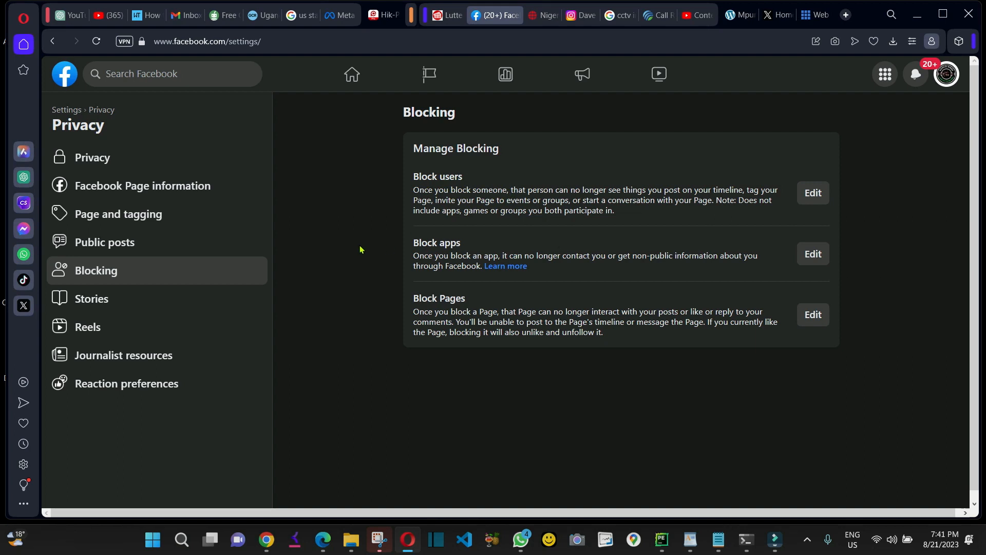
pyautogui.moveTo(813, 192)
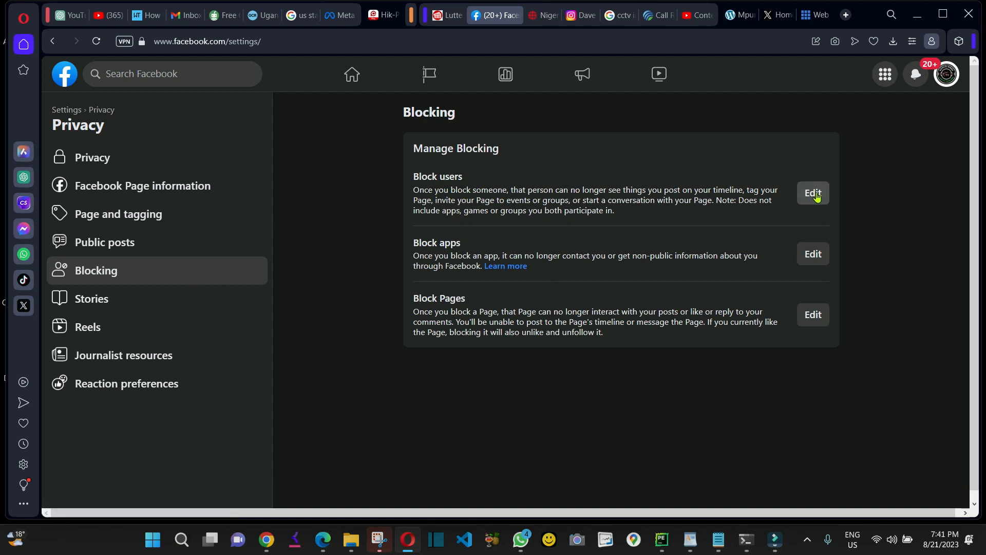
pyautogui.click(812, 192)
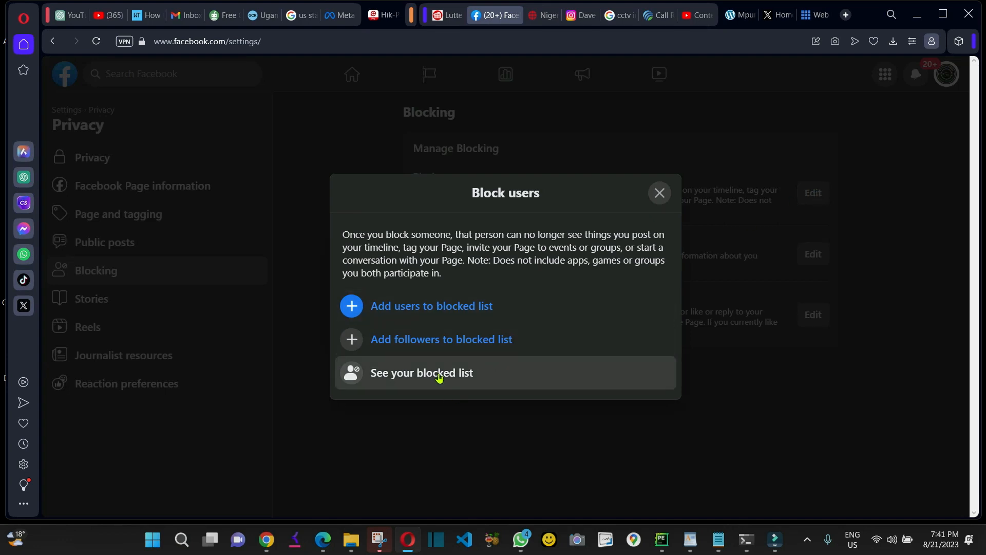
pyautogui.click(421, 372)
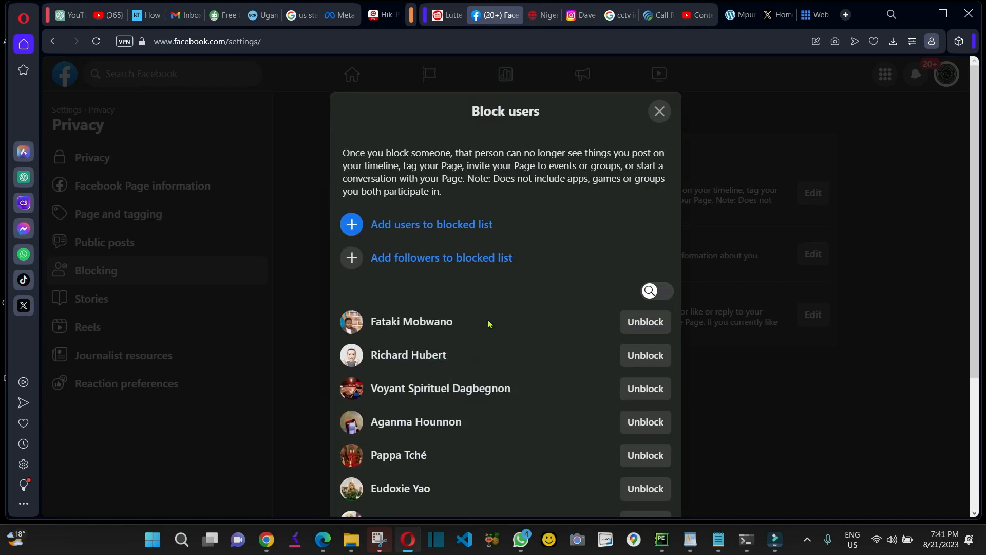
pyautogui.scroll(-3)
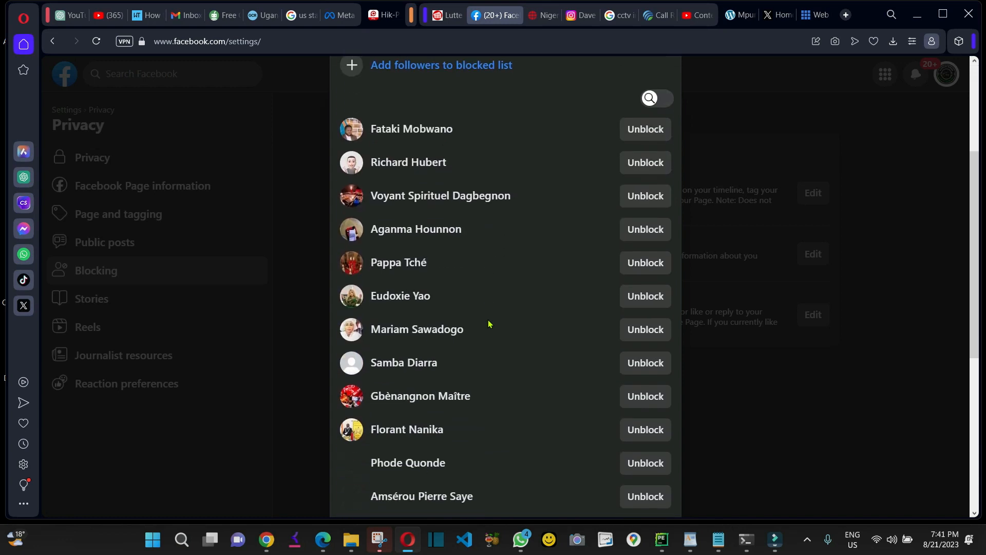
pyautogui.scroll(-3)
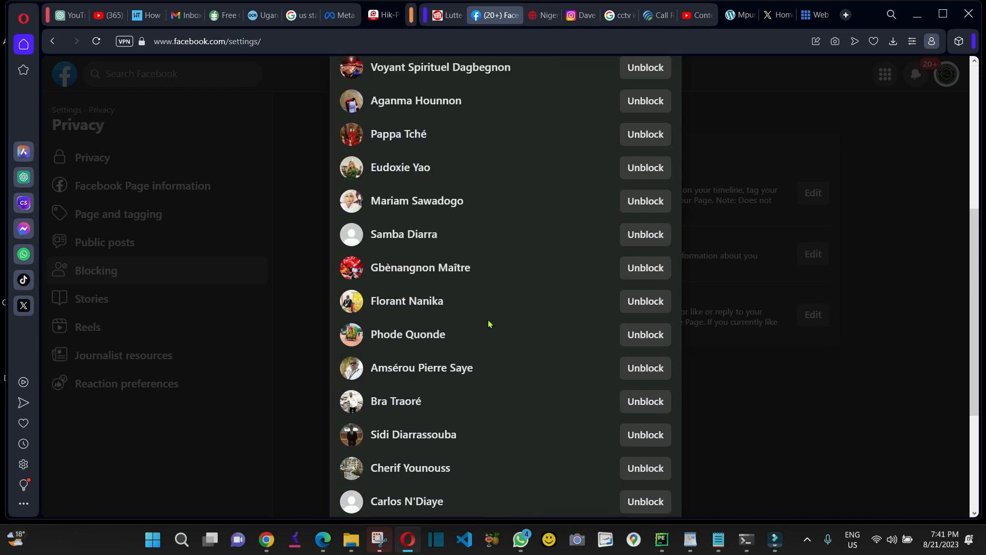
pyautogui.scroll(-3)
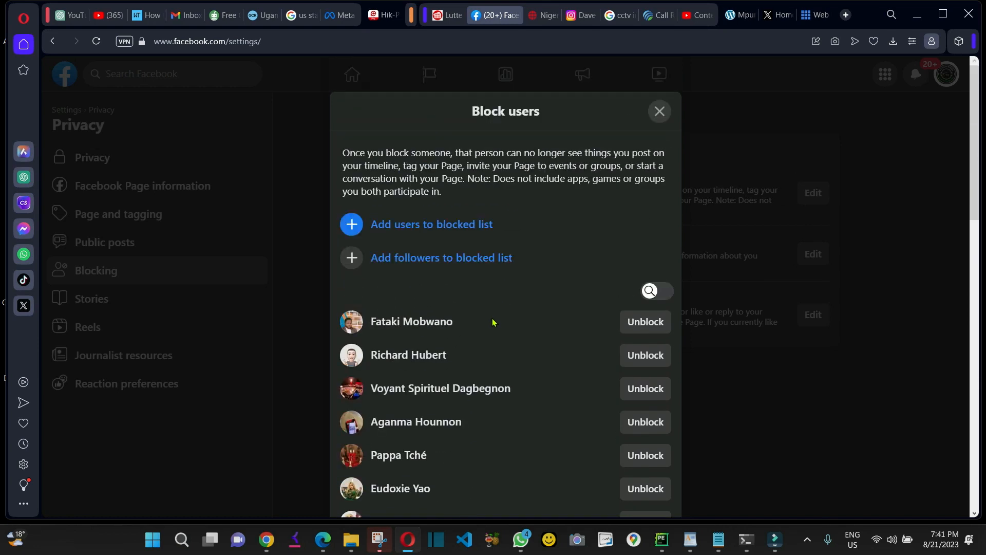
pyautogui.moveTo(660, 116)
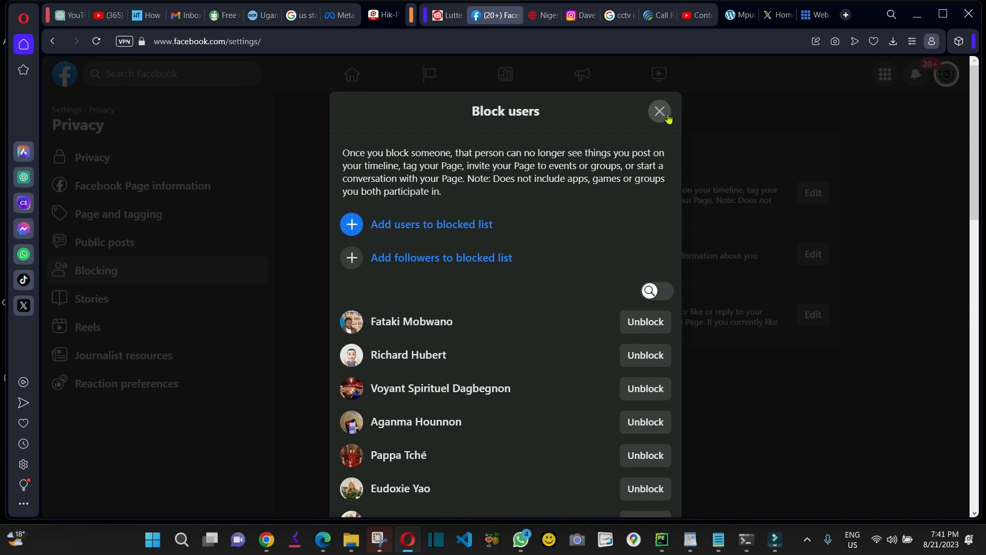
pyautogui.click(660, 112)
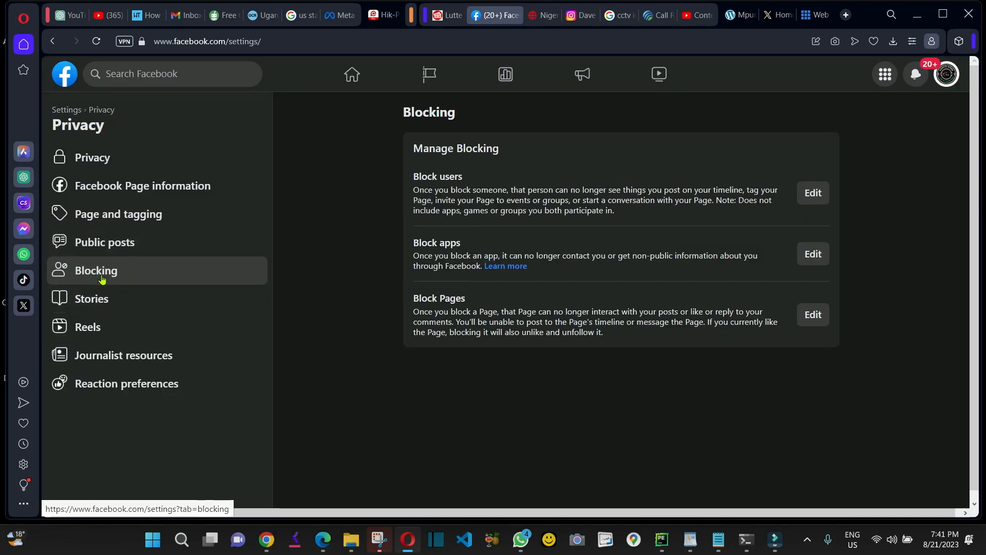
pyautogui.click(233, 41)
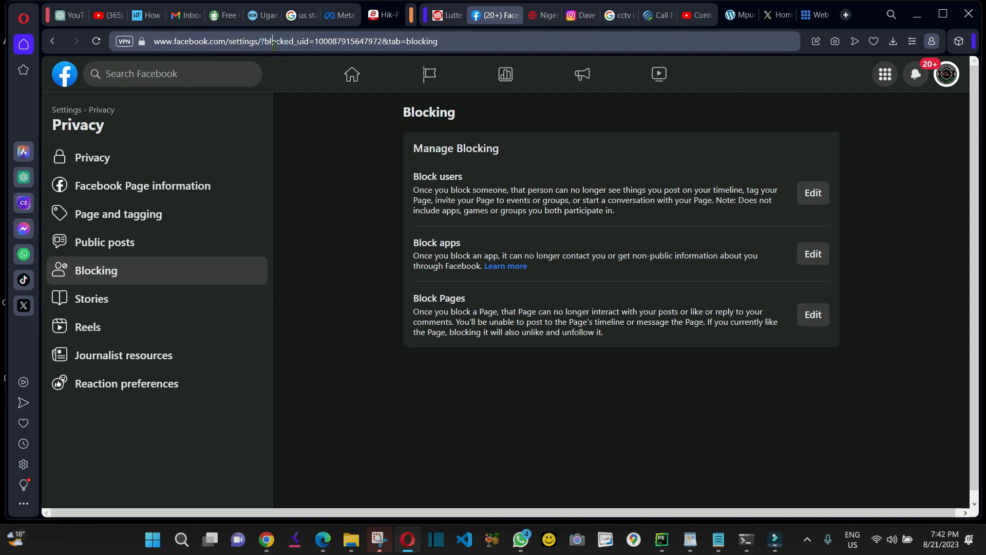
pyautogui.moveTo(96, 270)
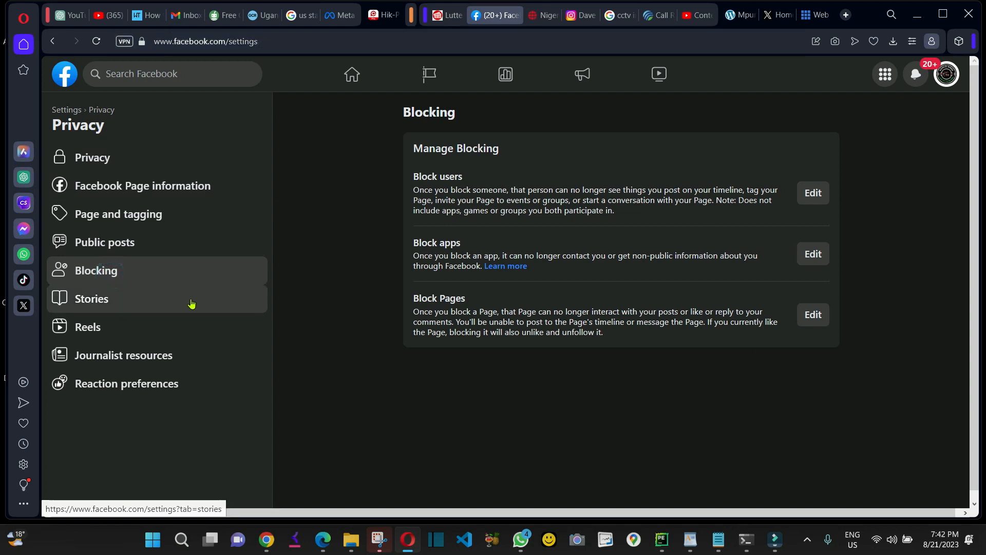
pyautogui.moveTo(739, 344)
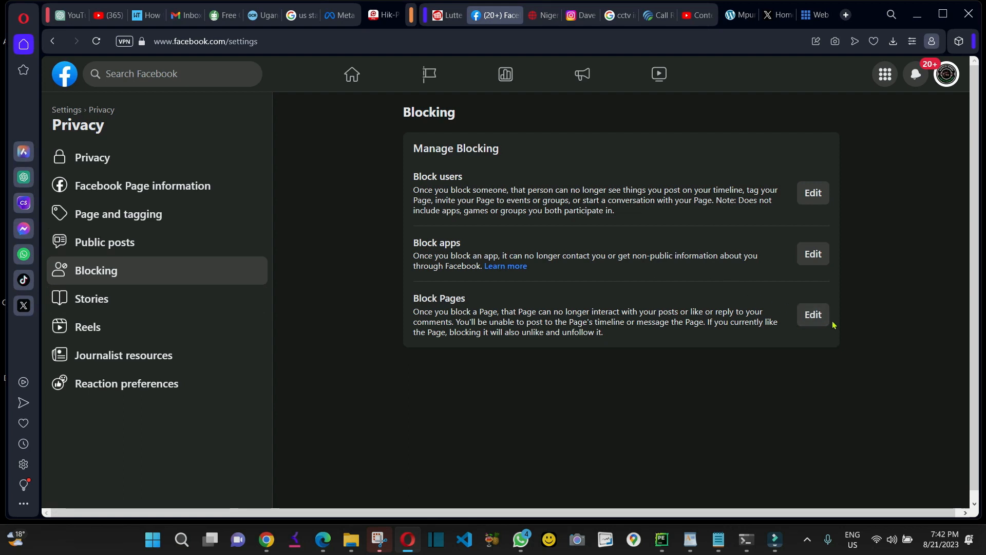
pyautogui.moveTo(823, 330)
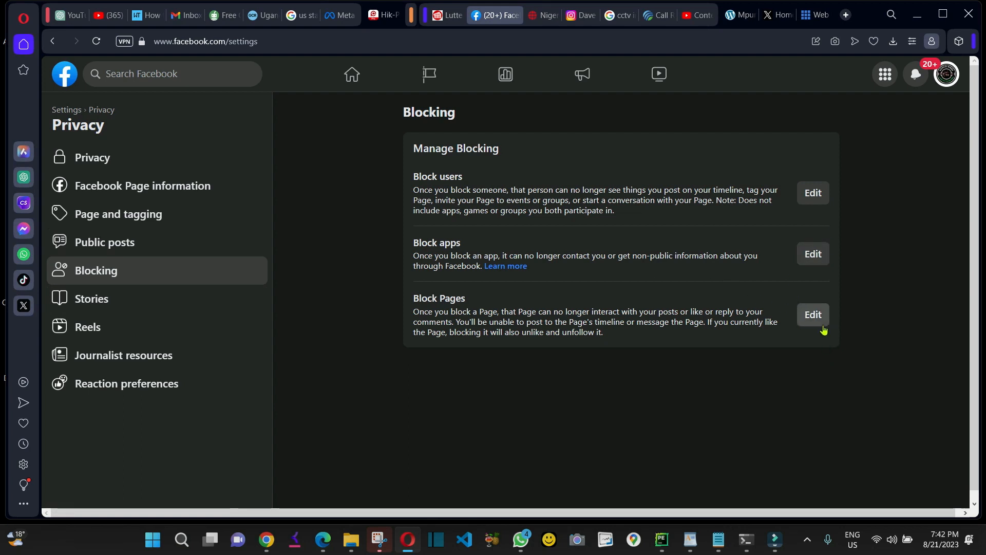
pyautogui.click(812, 314)
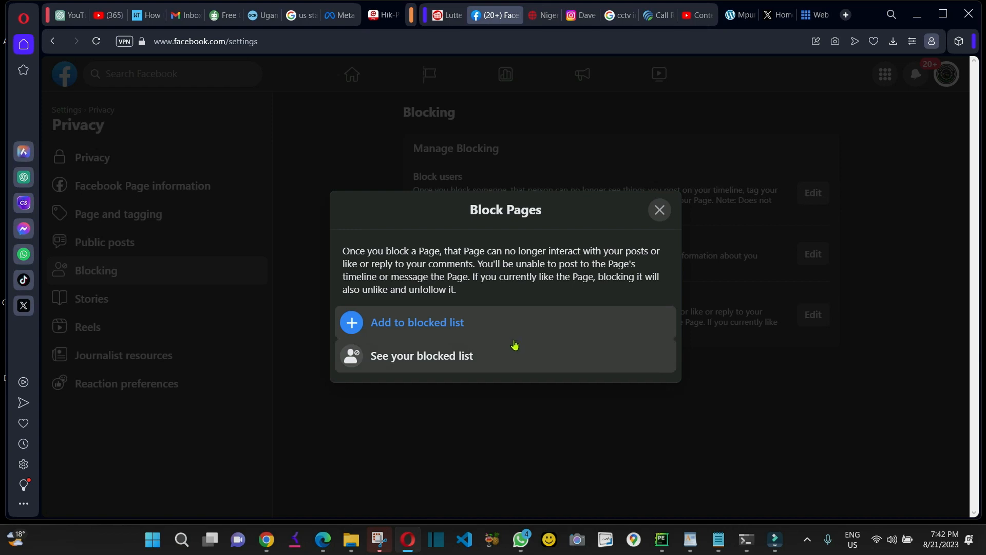
pyautogui.click(421, 355)
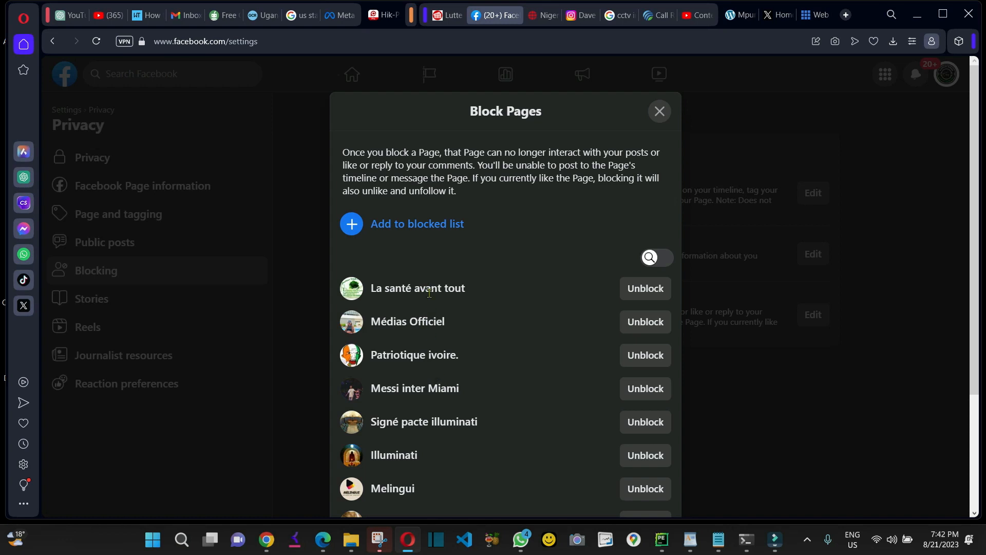
pyautogui.click(660, 111)
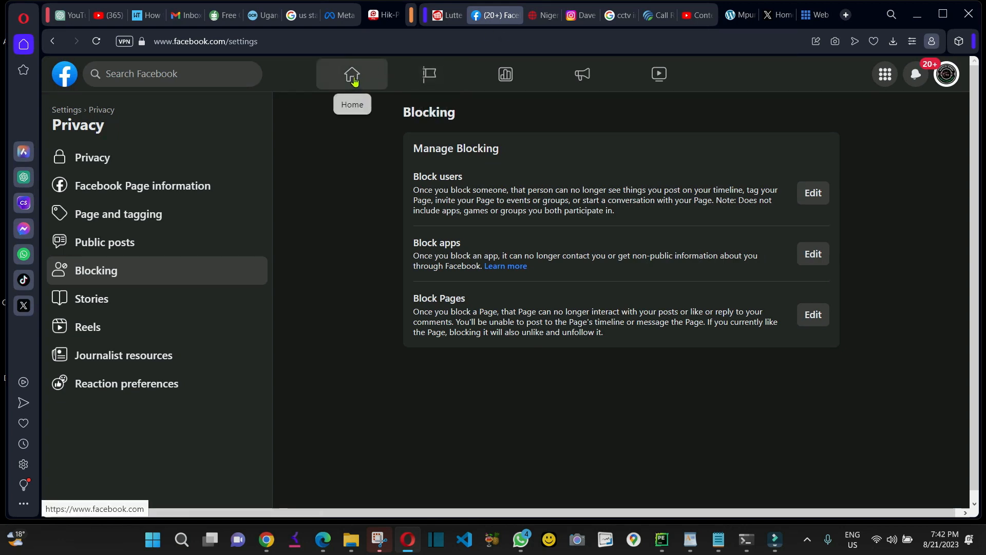
pyautogui.moveTo(414, 27)
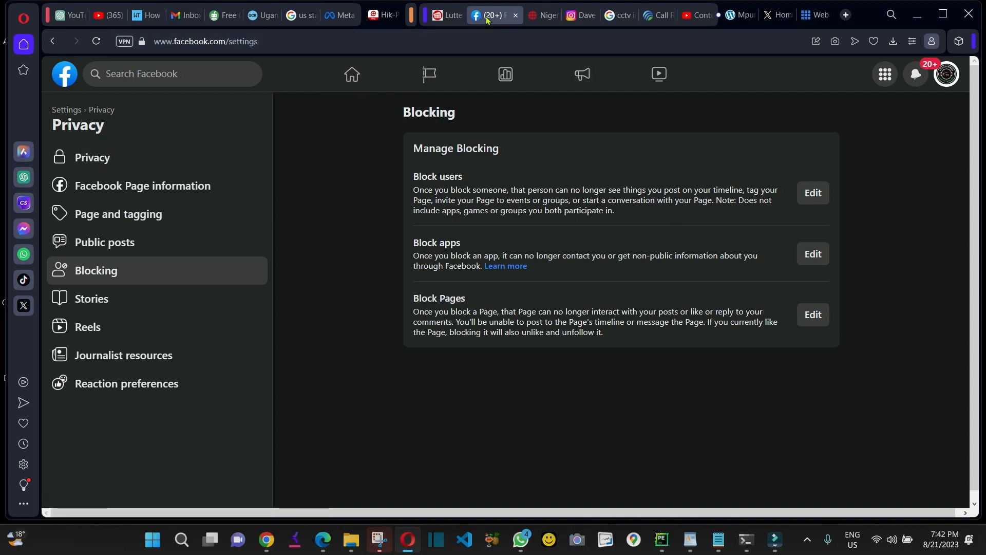
# - Return via Home to the Afrique Media Direct page and show its followers list again
pyautogui.rightClick(492, 15)
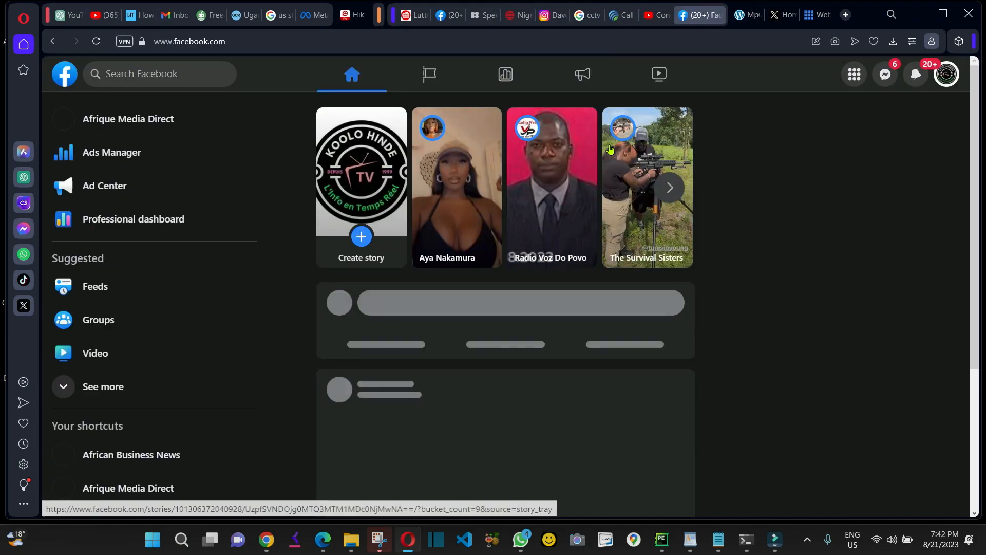
pyautogui.click(129, 120)
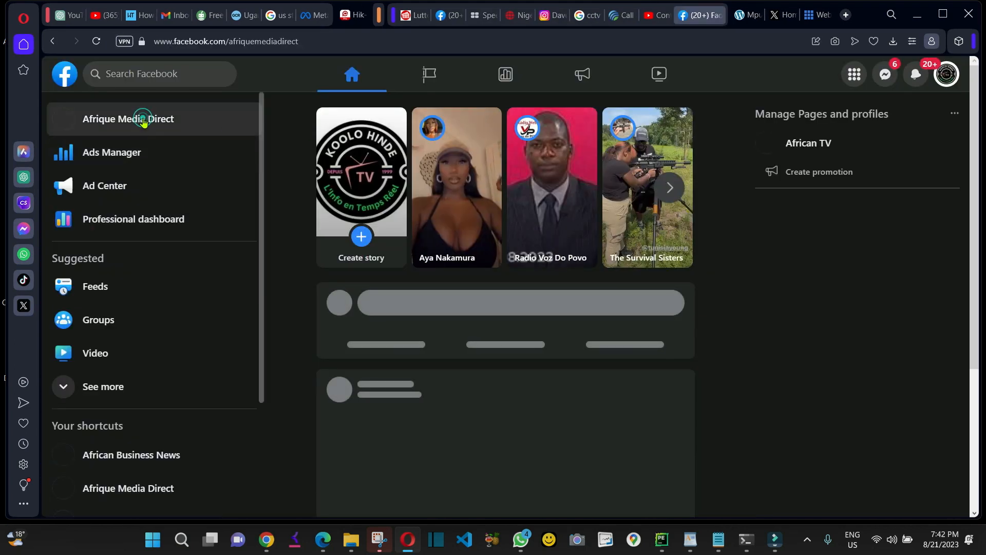
pyautogui.click(128, 120)
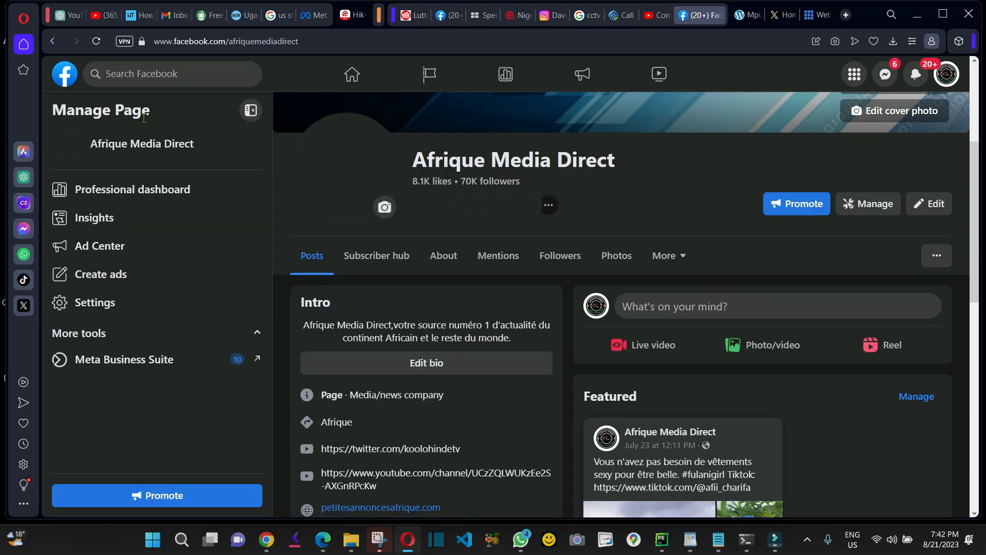
pyautogui.click(559, 255)
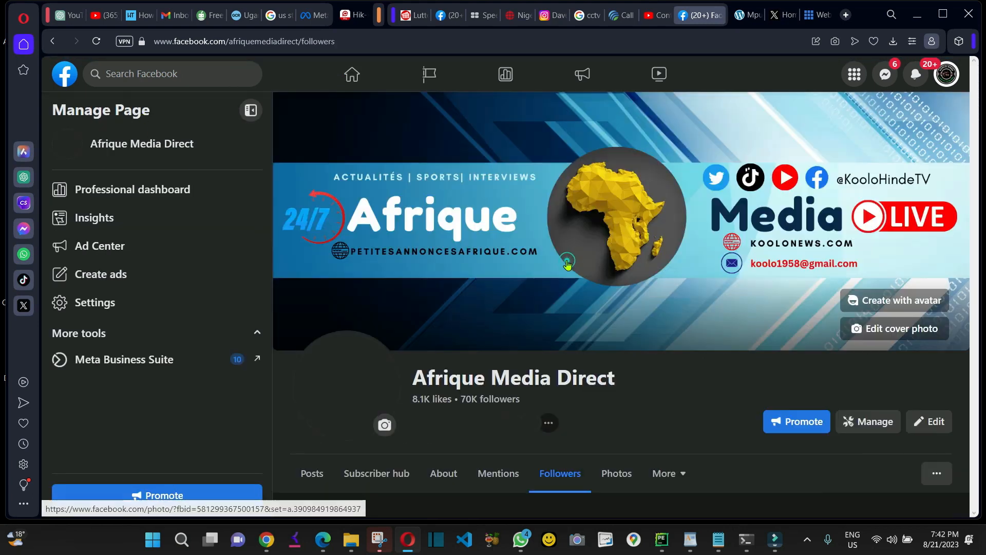
pyautogui.scroll(-3)
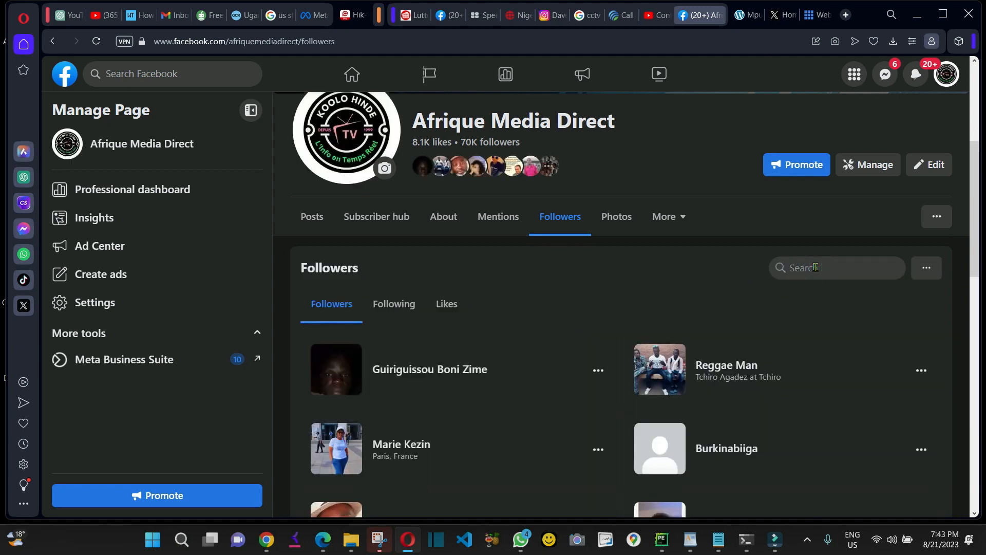
pyautogui.write('kone')
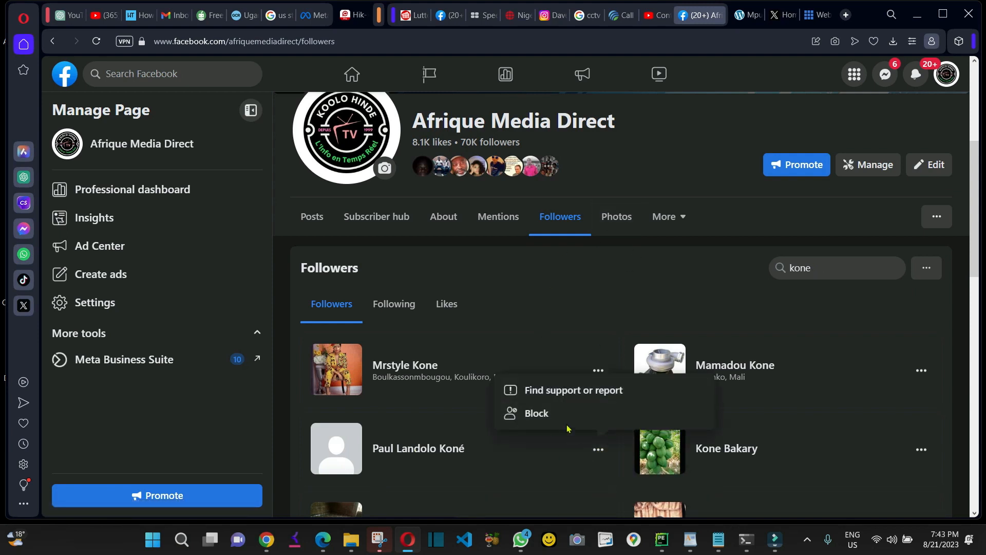
pyautogui.click(537, 413)
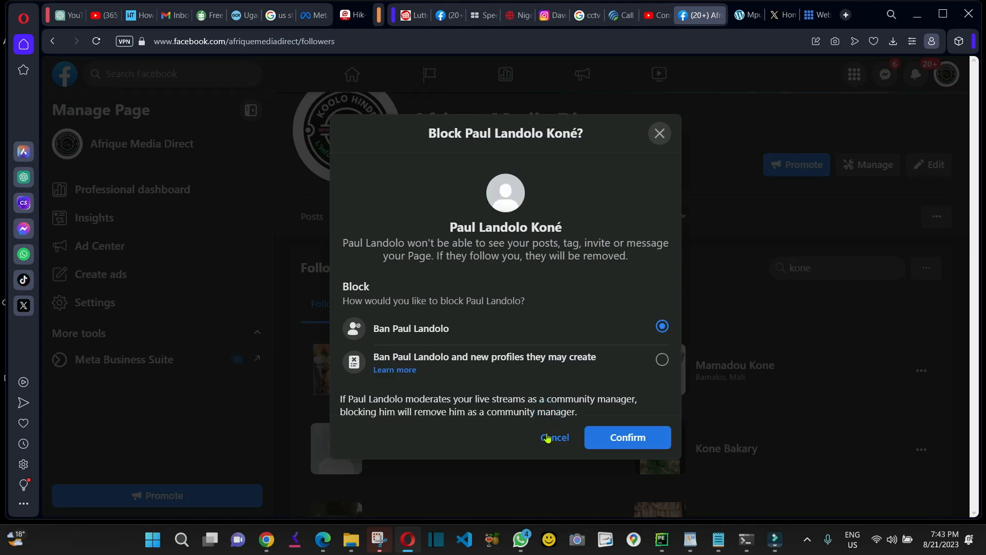